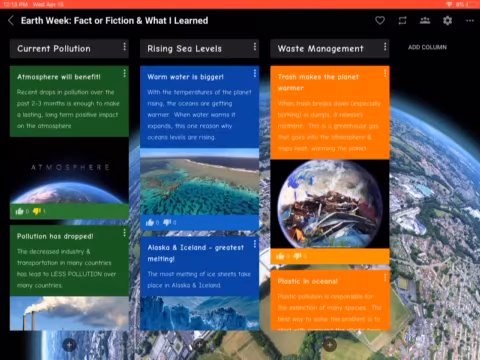
Scroll down the board to reach the Waste Management column's new post composer
scroll("down", 3)
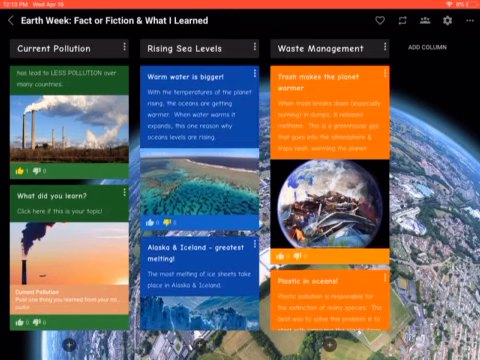
scroll("down", 3)
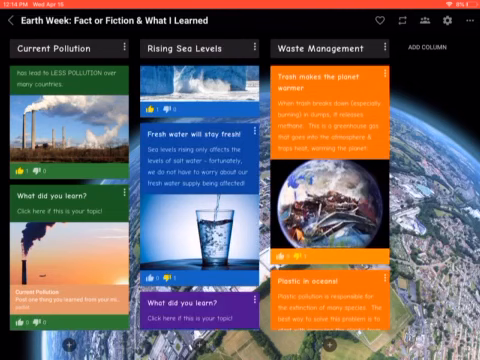
scroll("down", 3)
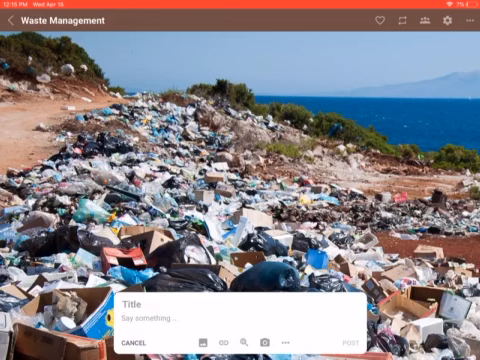
Enter 'Bob S' as the title of the new Waste Management post
left_click(200, 316)
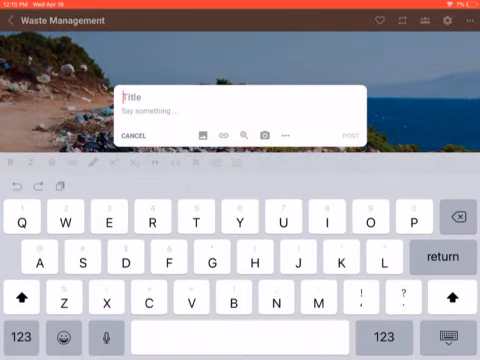
type("Bob S")
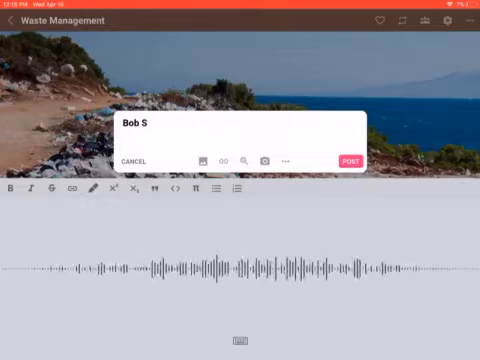
Dictate 'So I am saying what I want to say' as the body and start an image search
type("So I am saying what I want to say now and it is typing it for me")
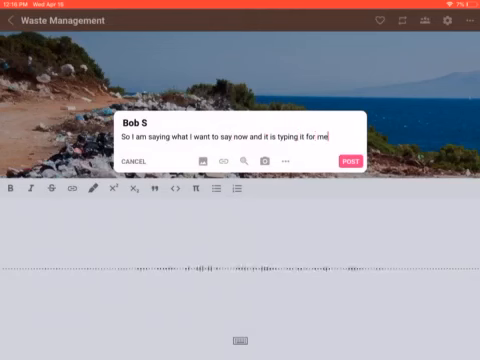
left_click(240, 140)
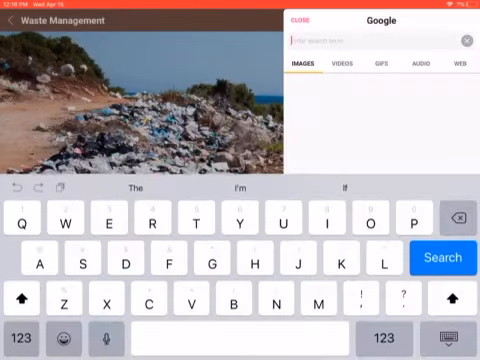
Search Google images for 'Salt water' to pick a picture for the post
type("Salt water")
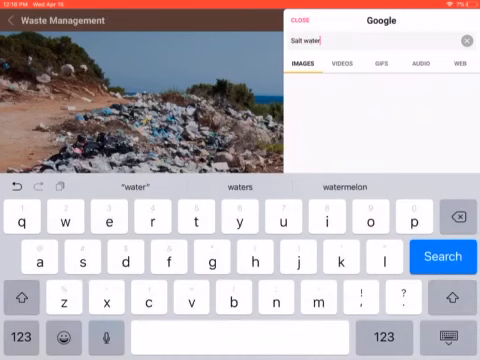
left_click(442, 256)
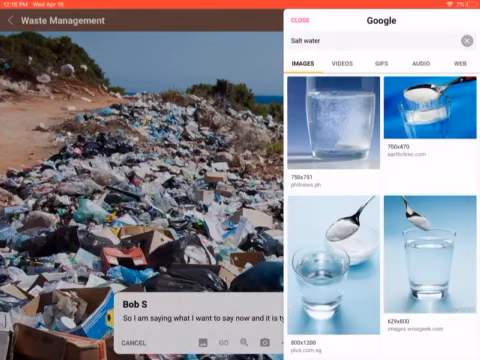